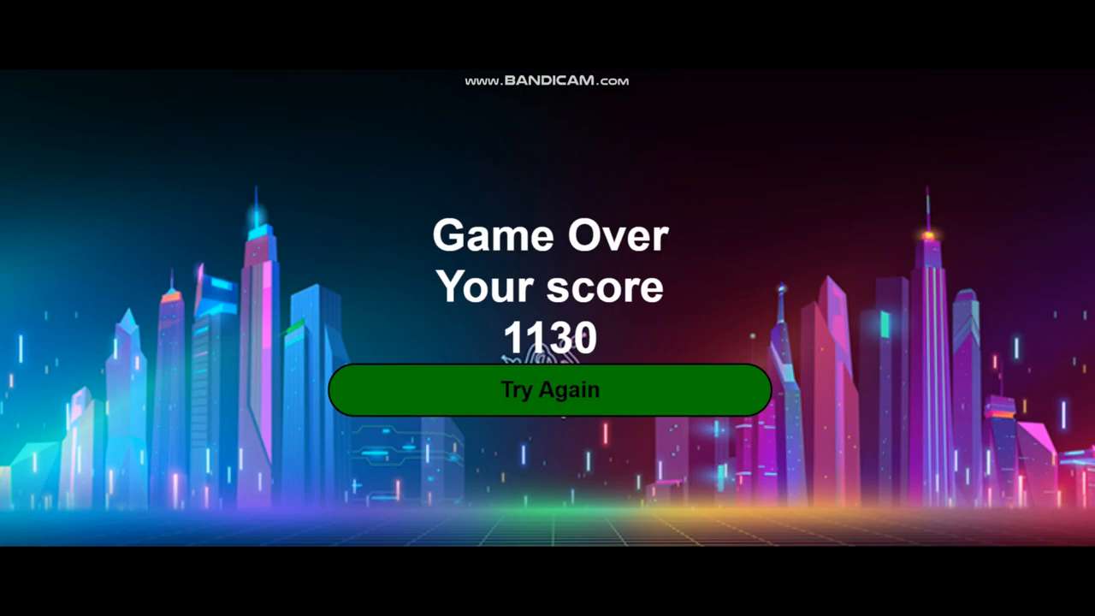
# Step: Restart the runner game with Try Again after the 1130-point run
pyautogui.click(549, 390)
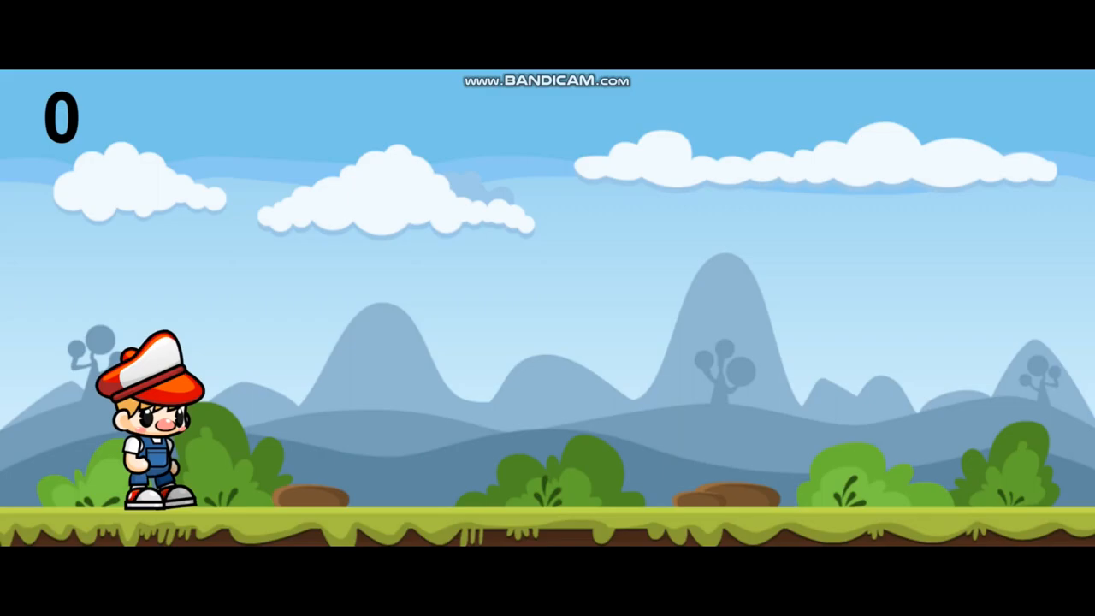